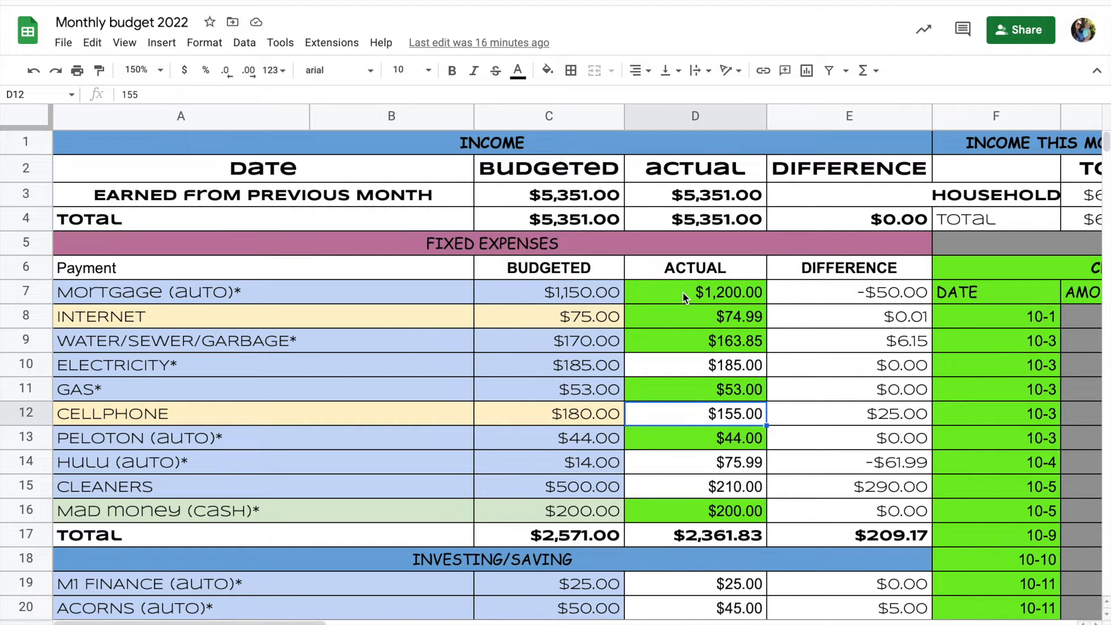
mouse_move(695, 321)
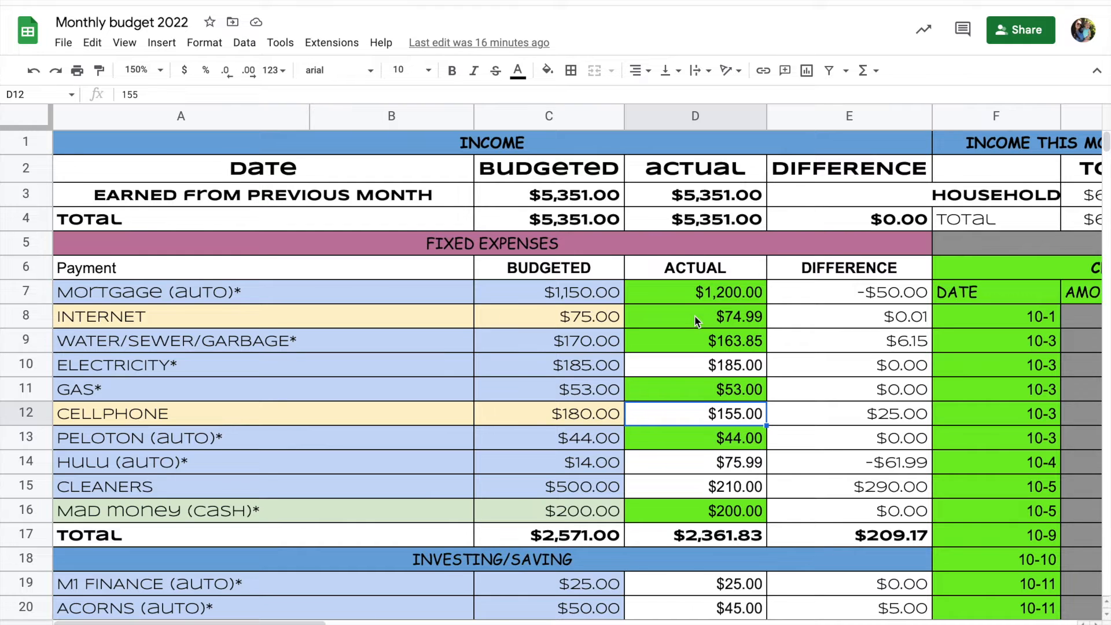
mouse_move(690, 372)
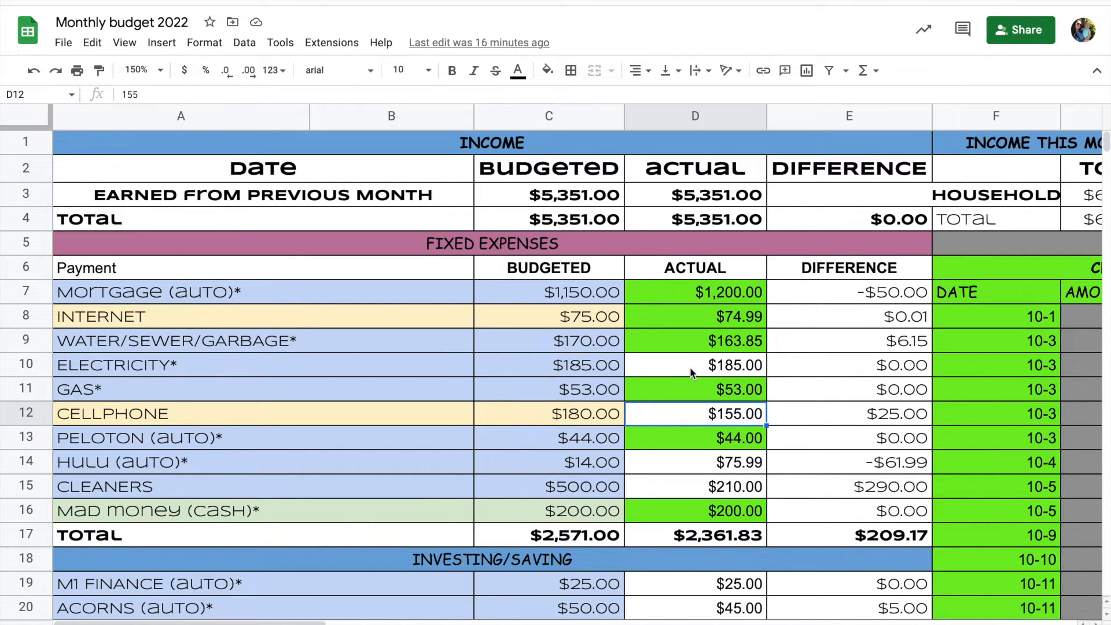
mouse_move(684, 388)
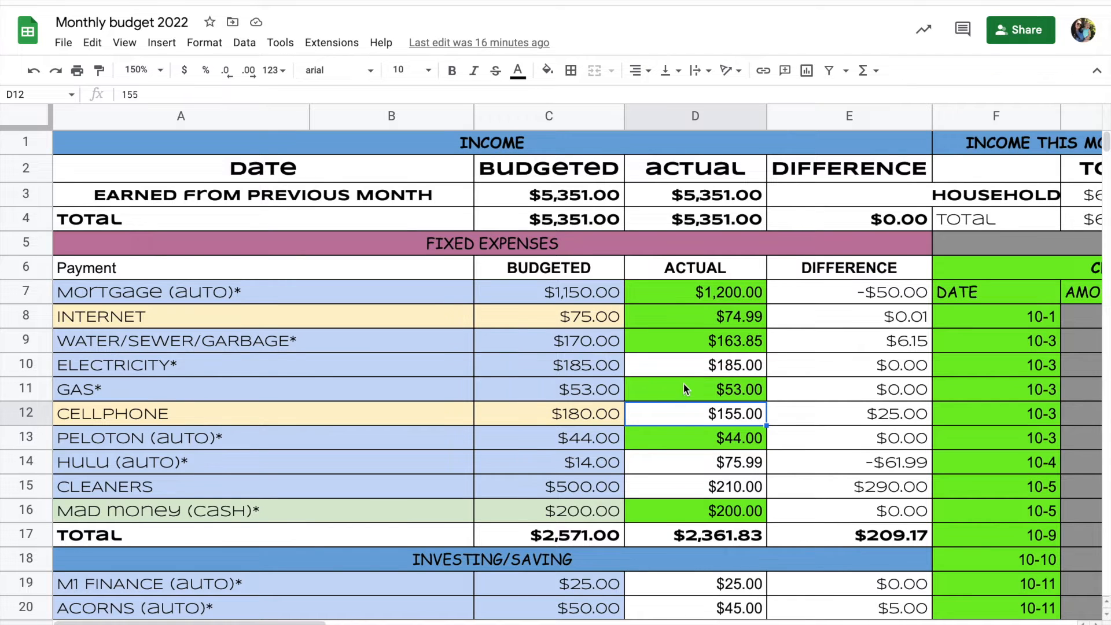
scroll(down, 3)
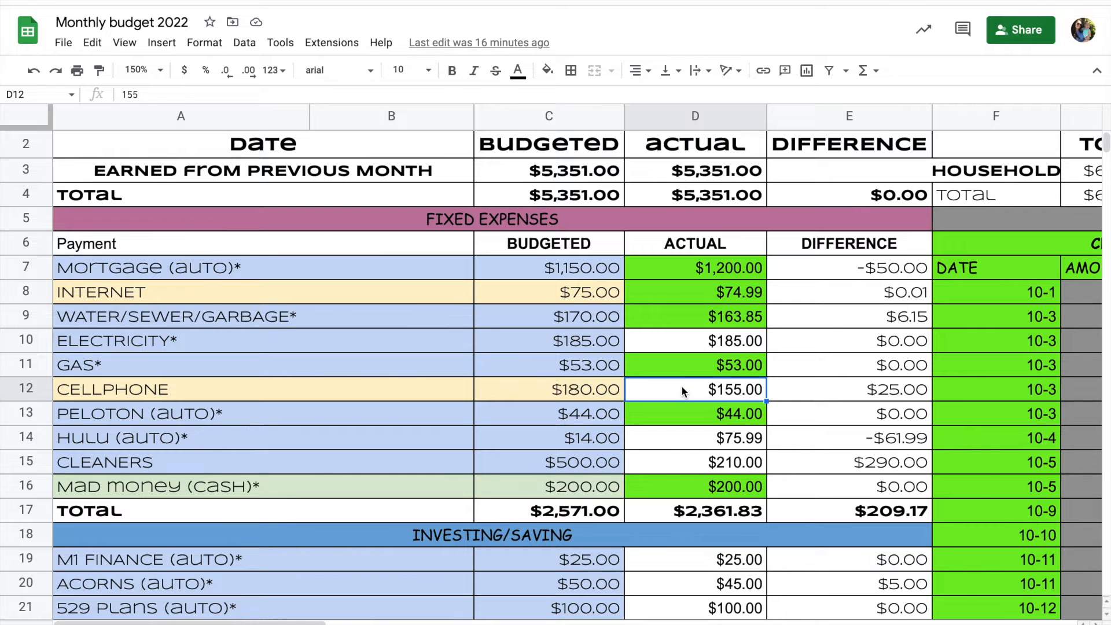
scroll(down, 3)
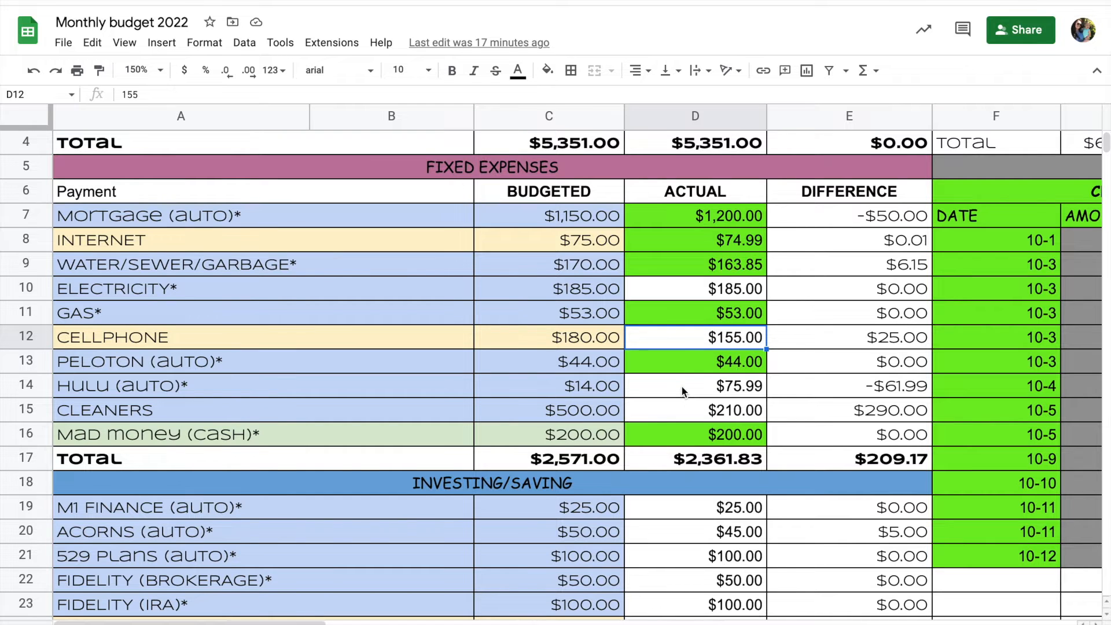
scroll(down, 3)
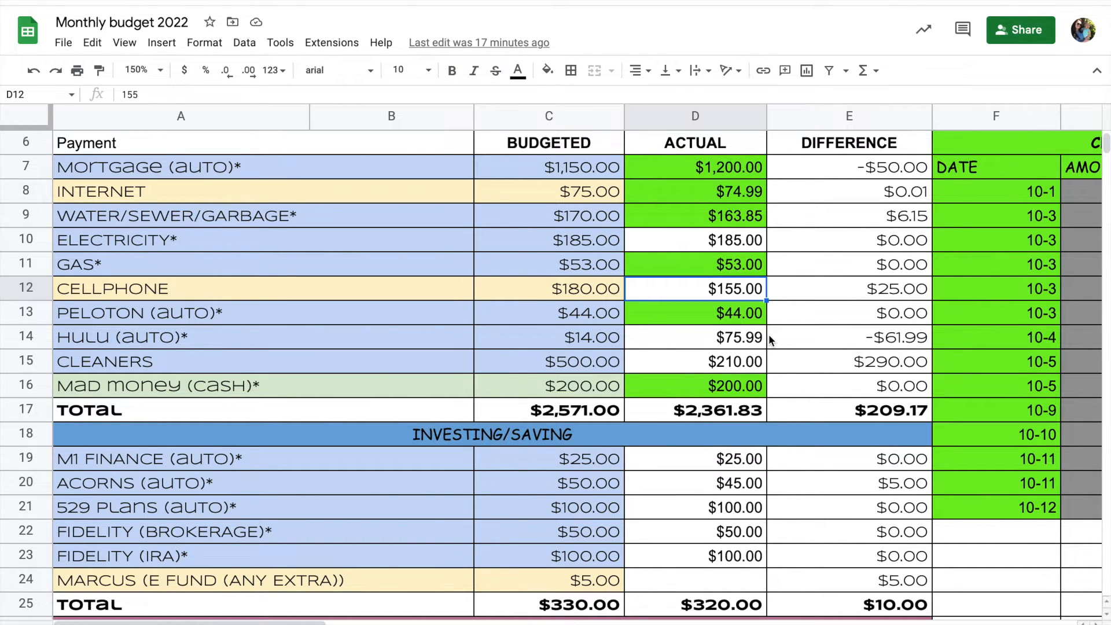
scroll(down, 3)
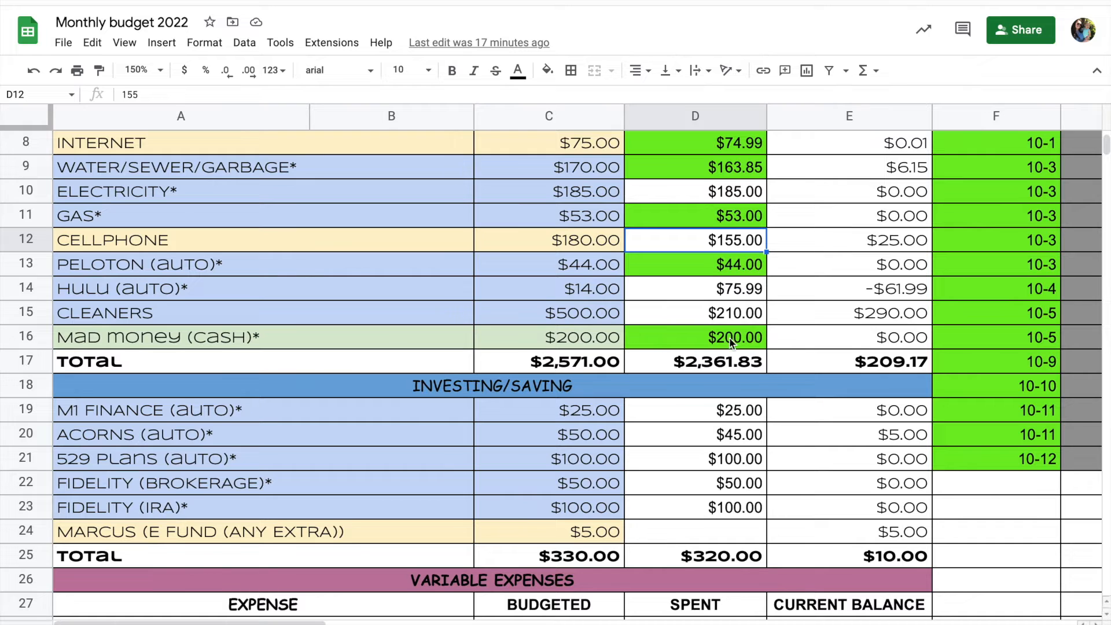
scroll(down, 3)
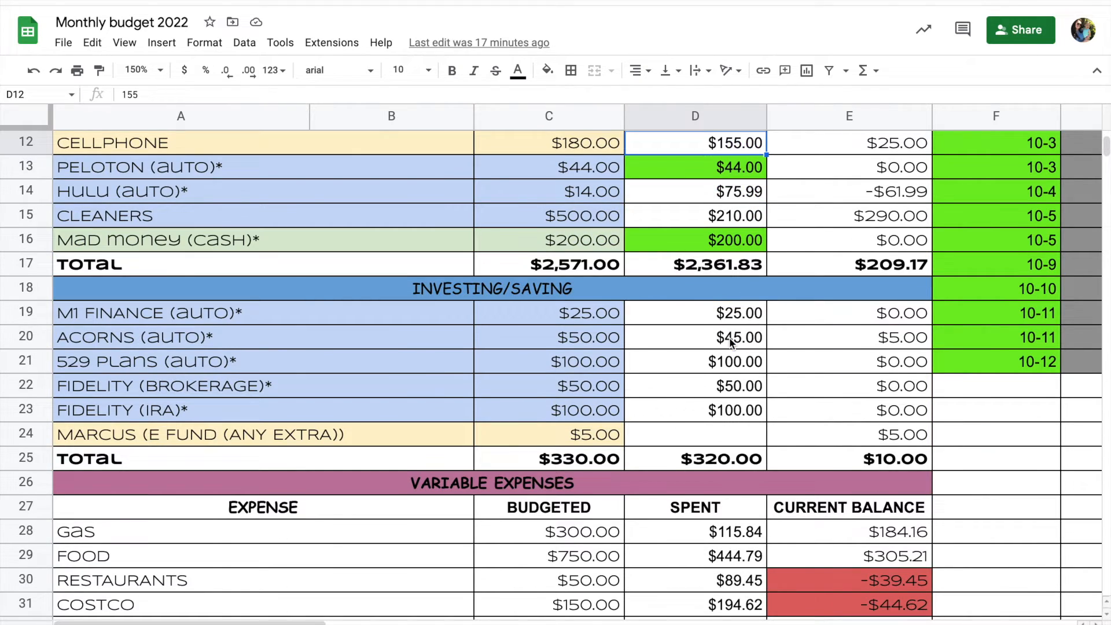
scroll(down, 3)
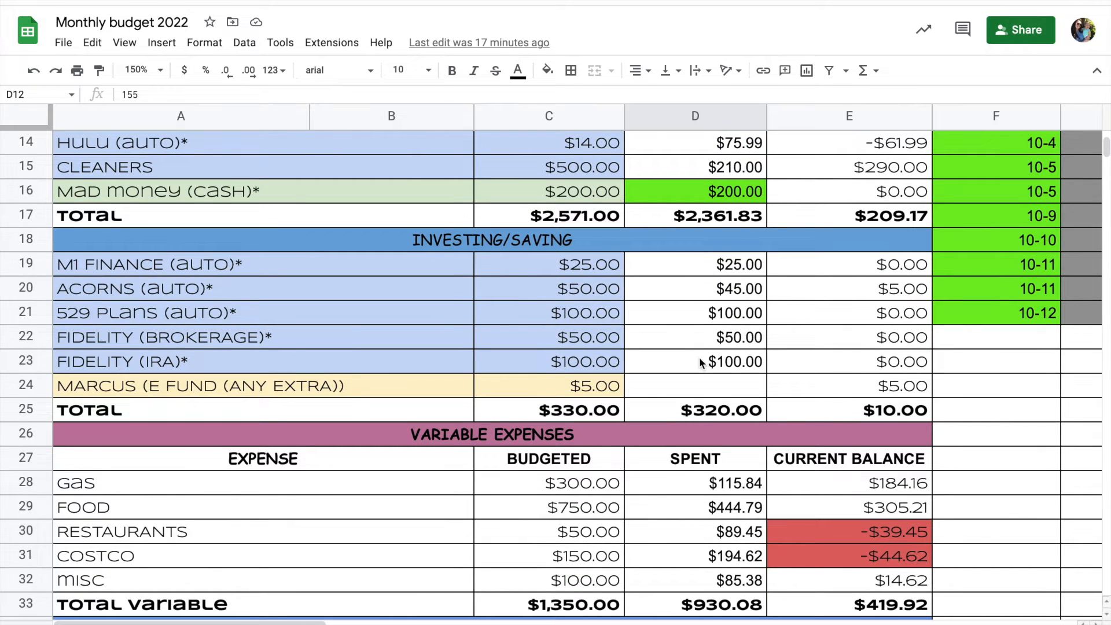
mouse_move(756, 353)
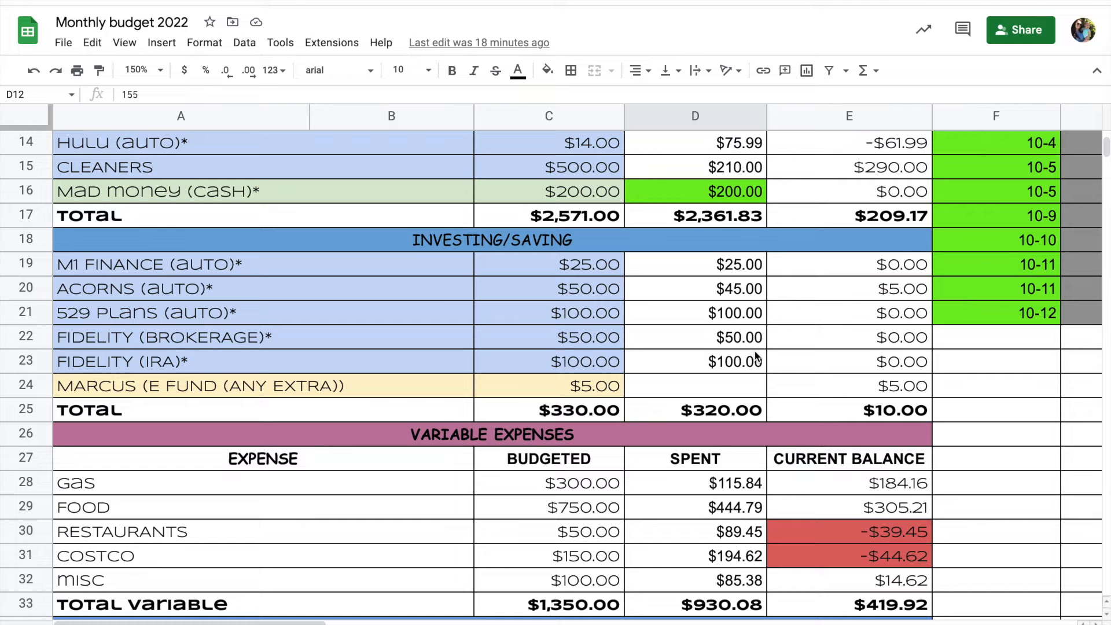
scroll(down, 3)
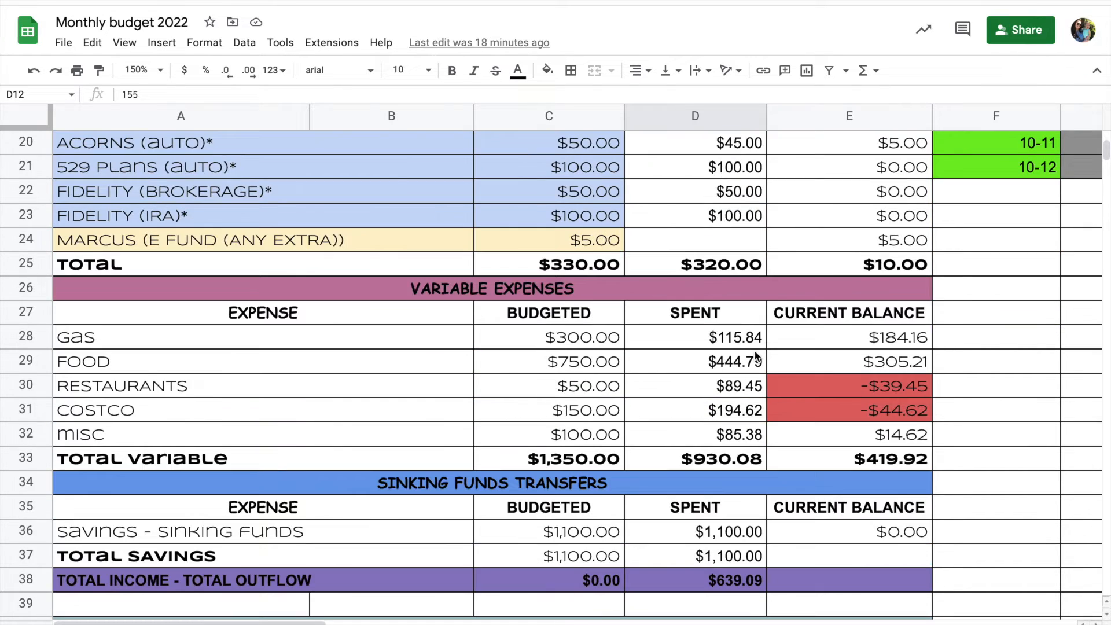
mouse_move(682, 339)
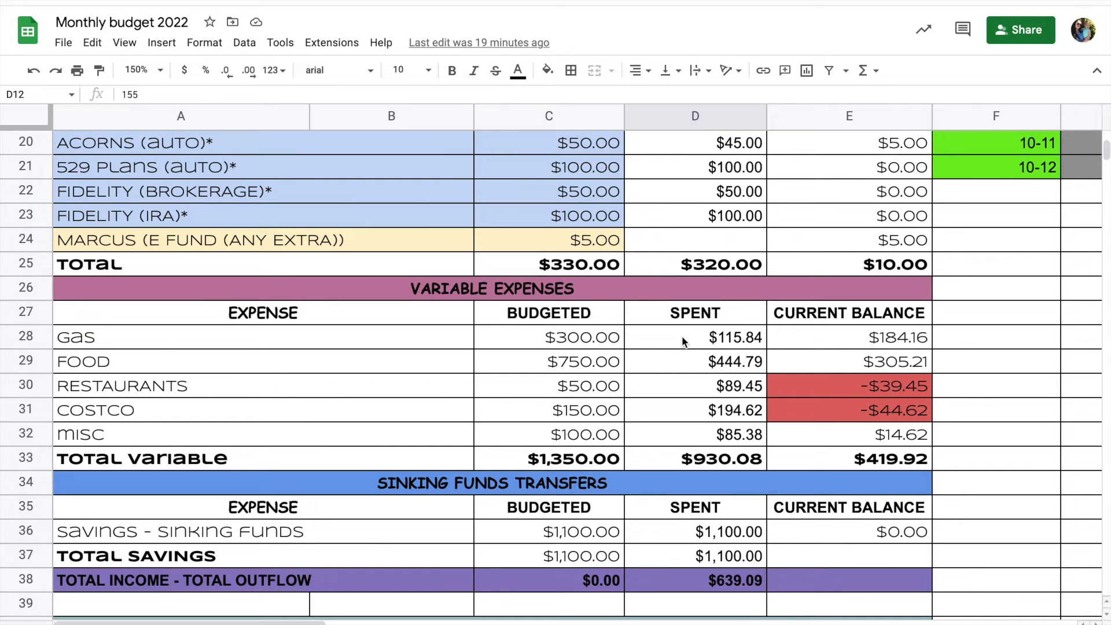
scroll(down, 3)
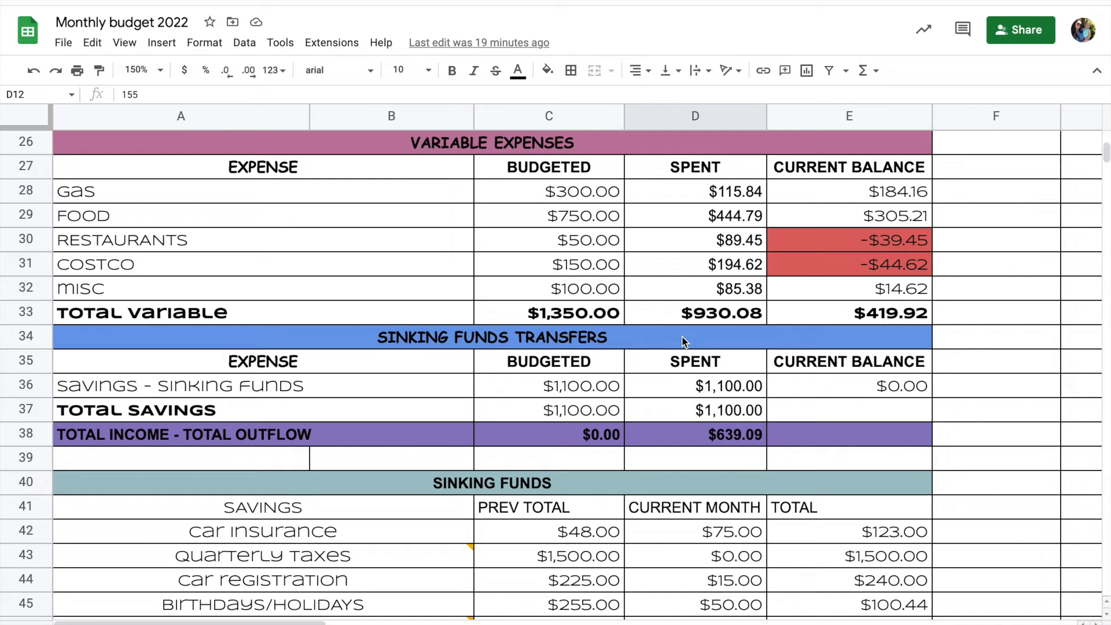
scroll(down, 3)
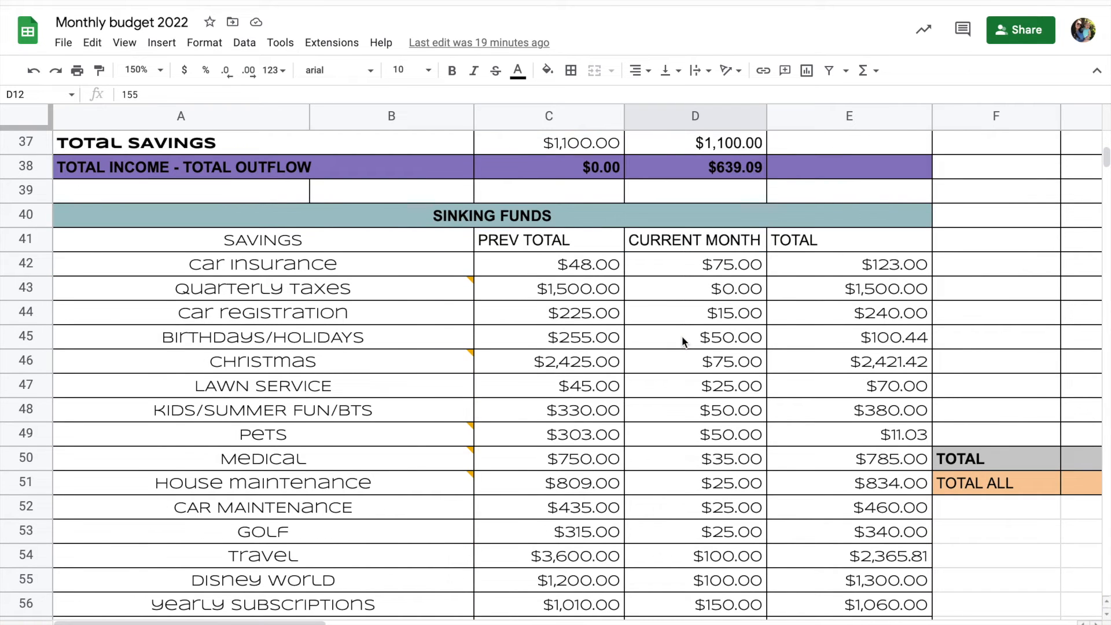
scroll(down, 3)
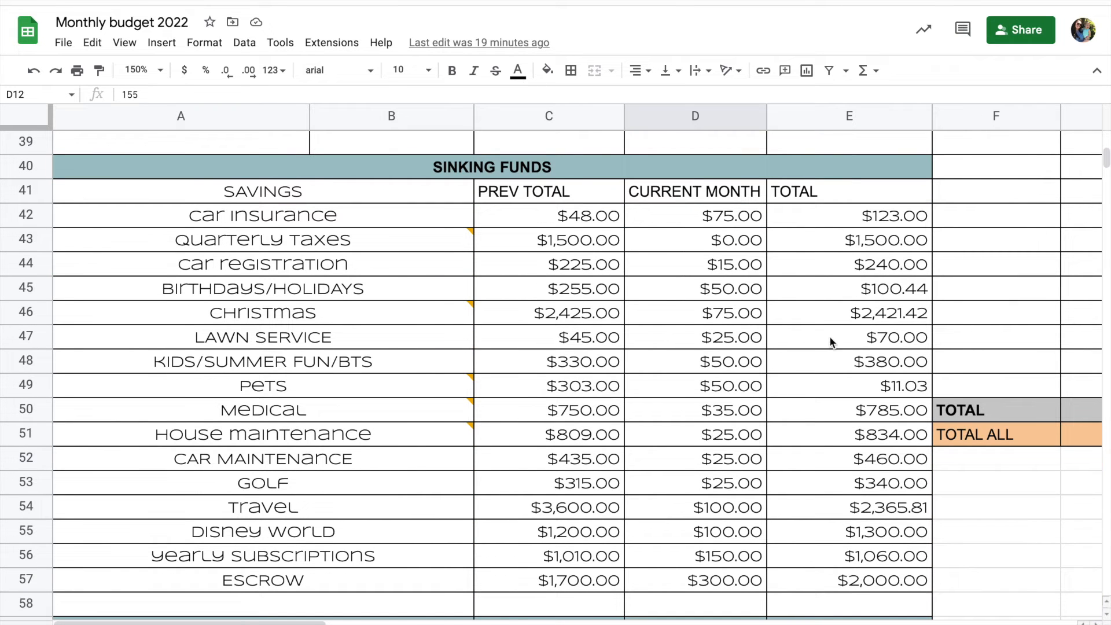
mouse_move(841, 292)
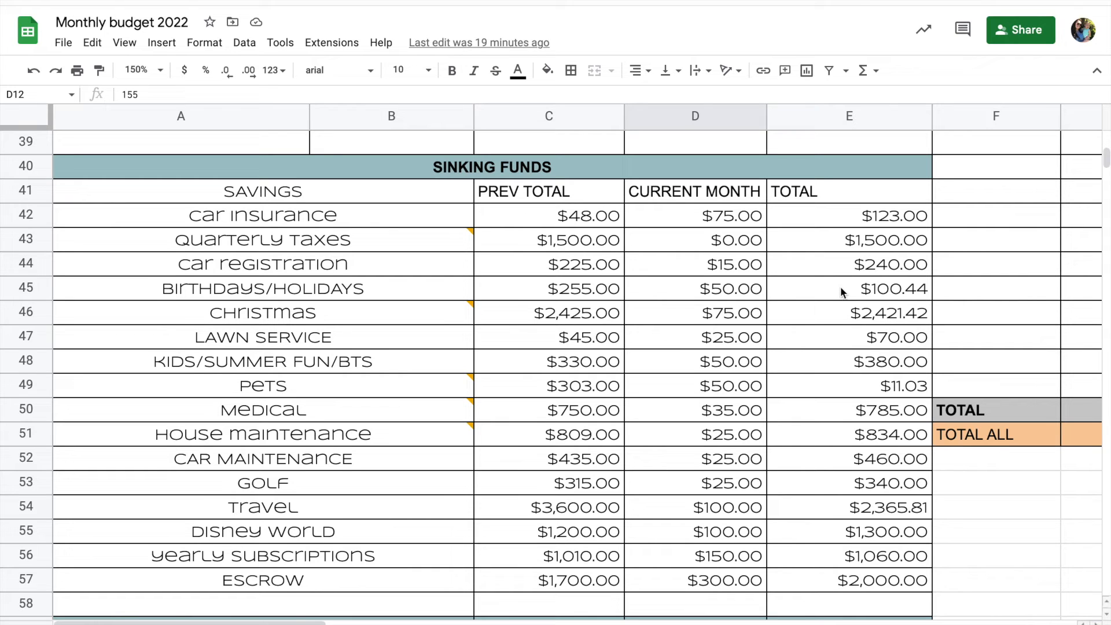
mouse_move(832, 315)
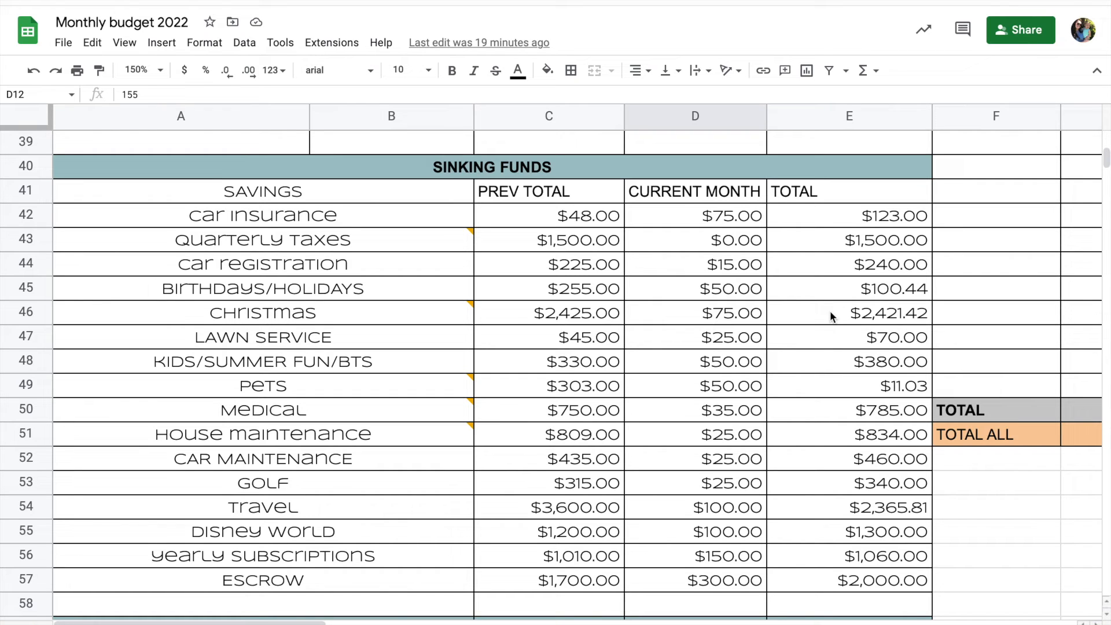
mouse_move(822, 346)
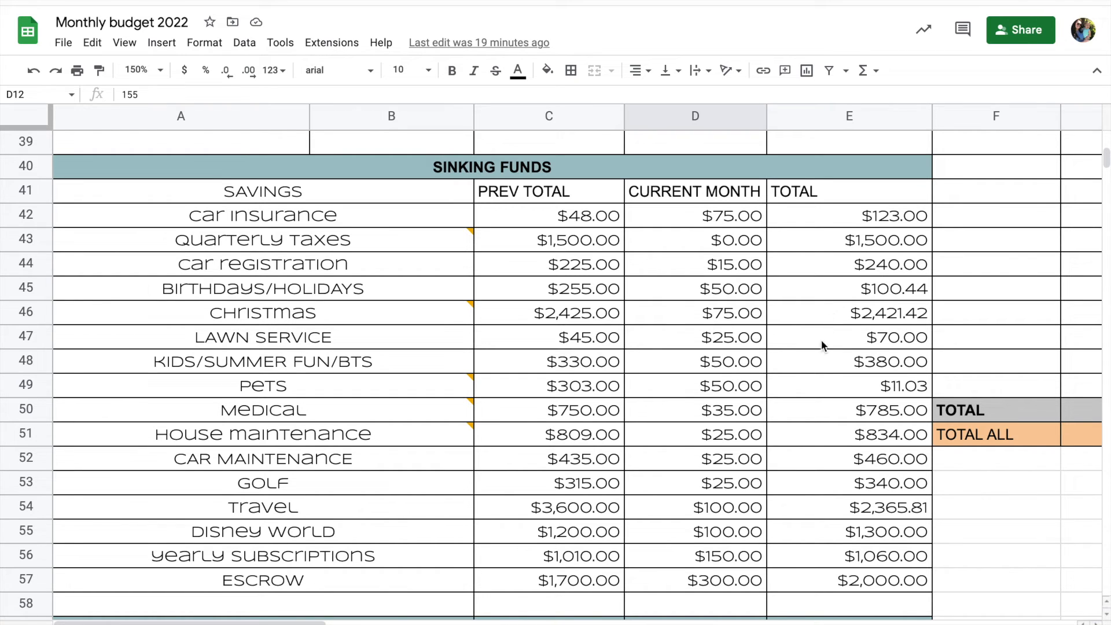
mouse_move(807, 392)
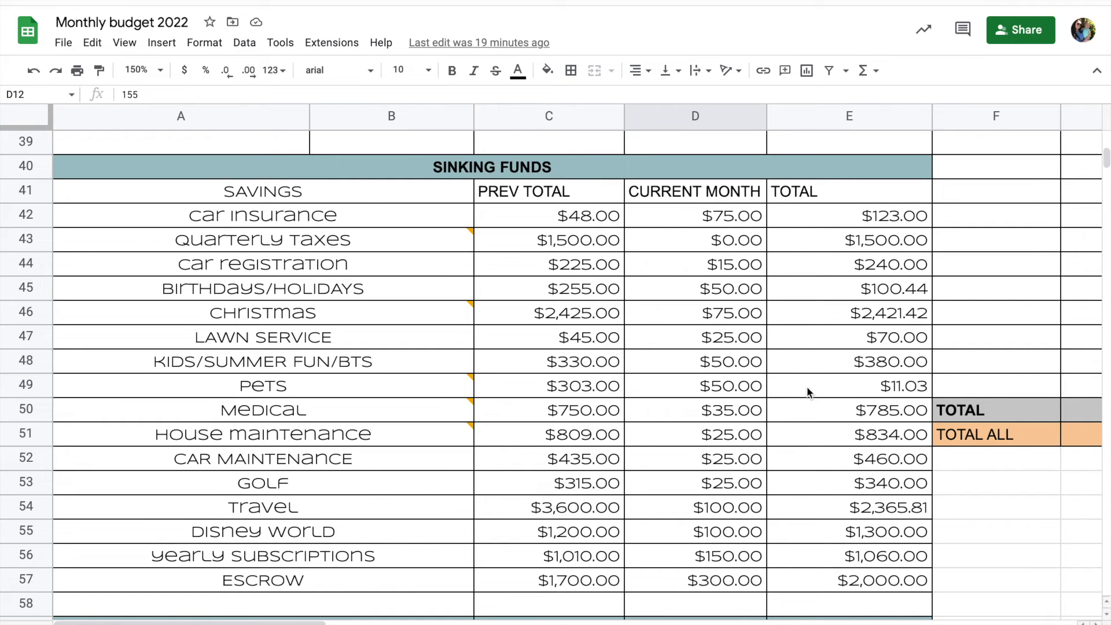
mouse_move(806, 518)
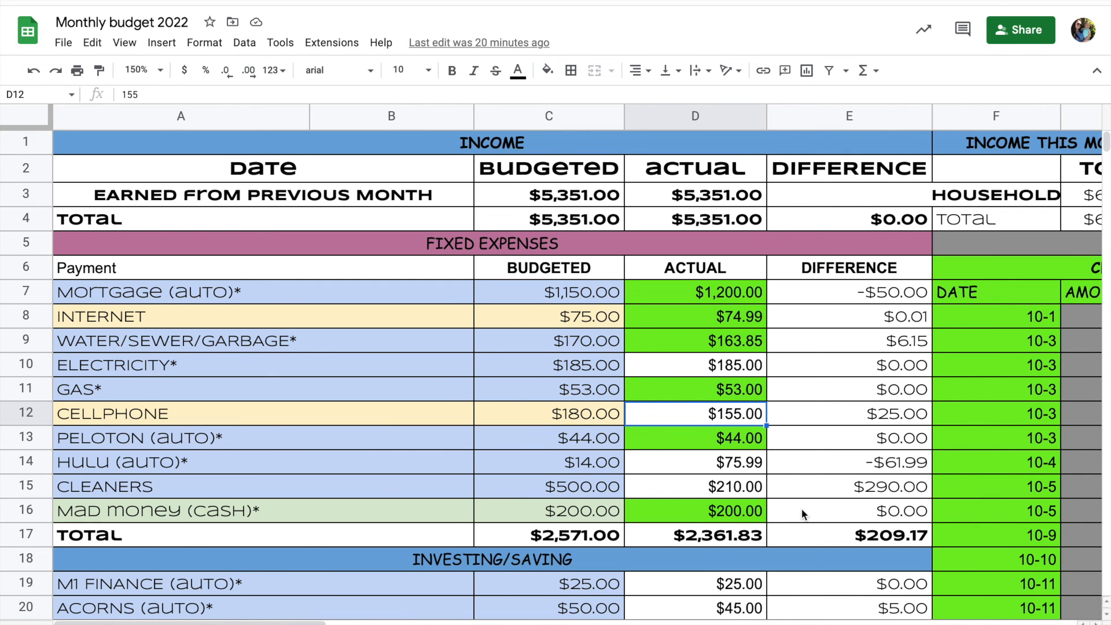
scroll(down, 3)
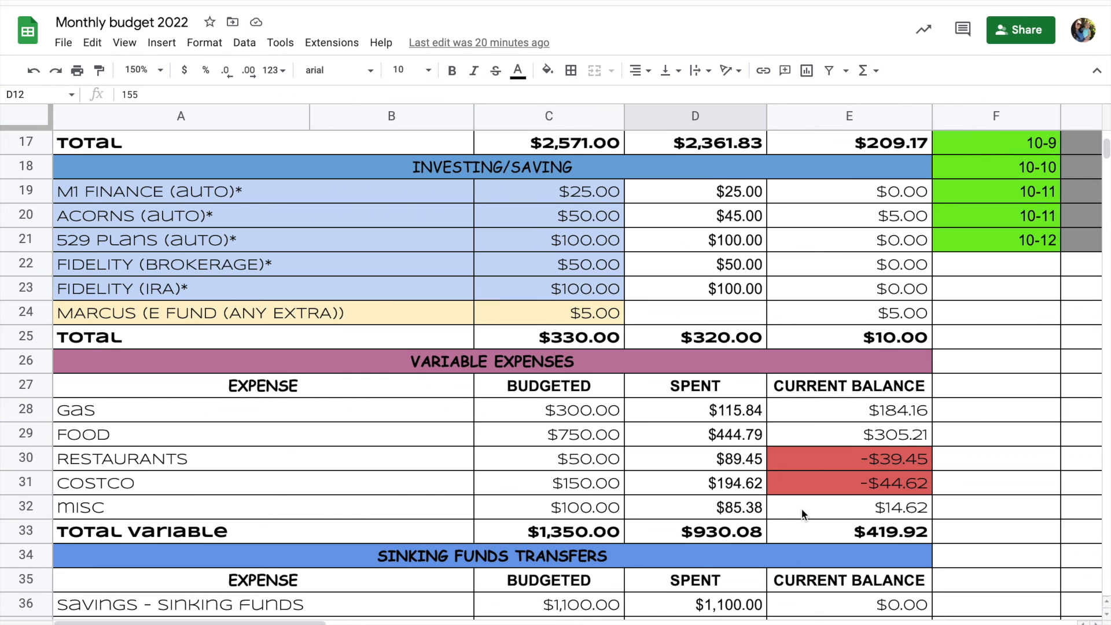
mouse_move(798, 499)
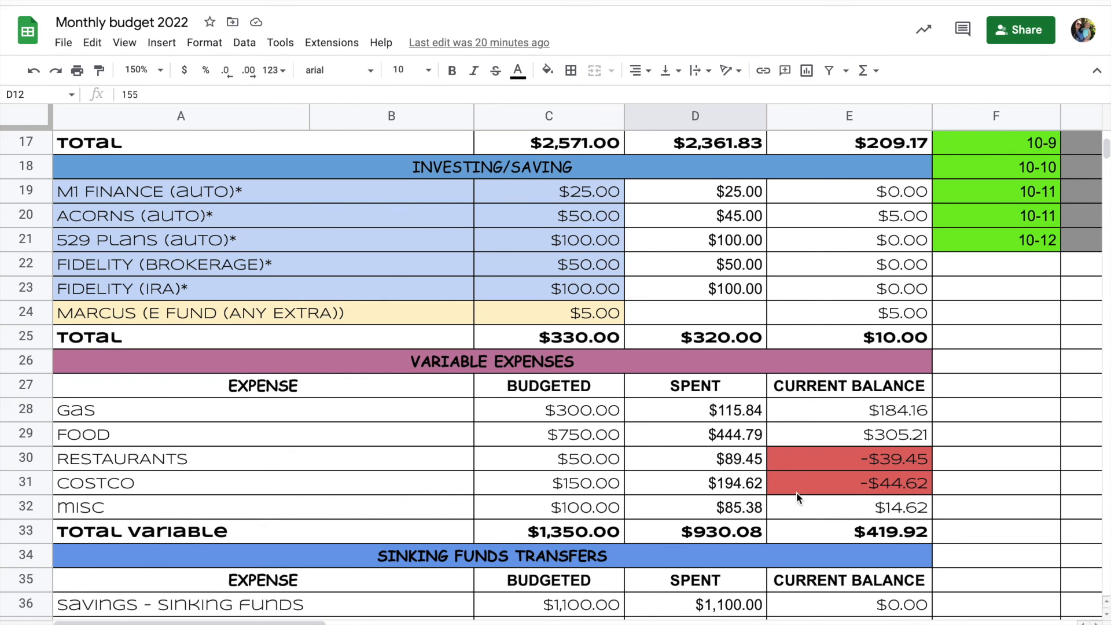